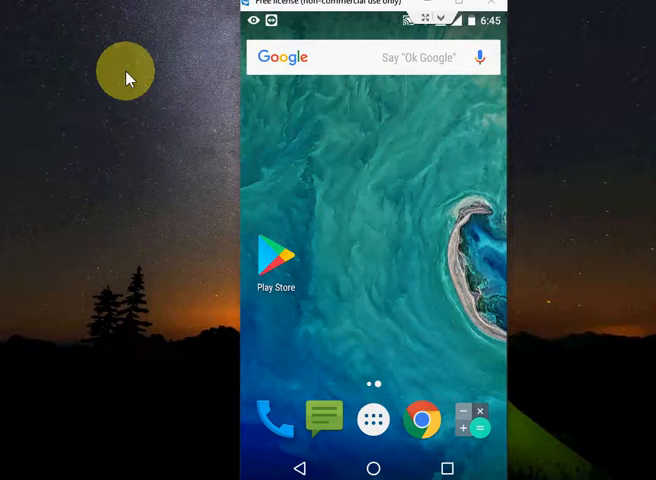
mouse_move(616, 256)
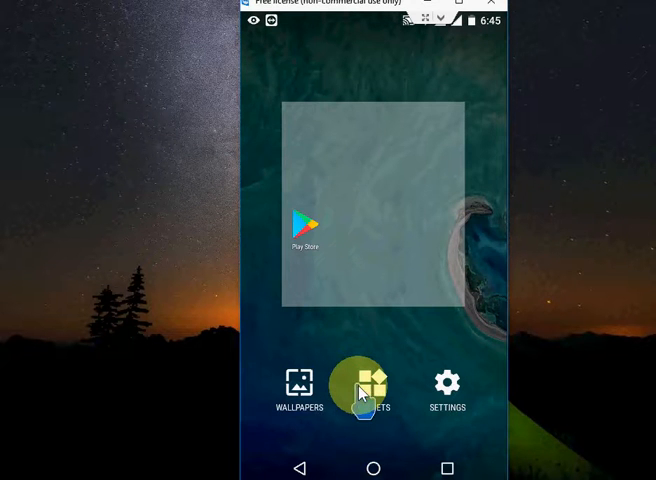
Step: Scroll the Widgets list down to the 1×1 Settings shortcut widget
left_click(372, 388)
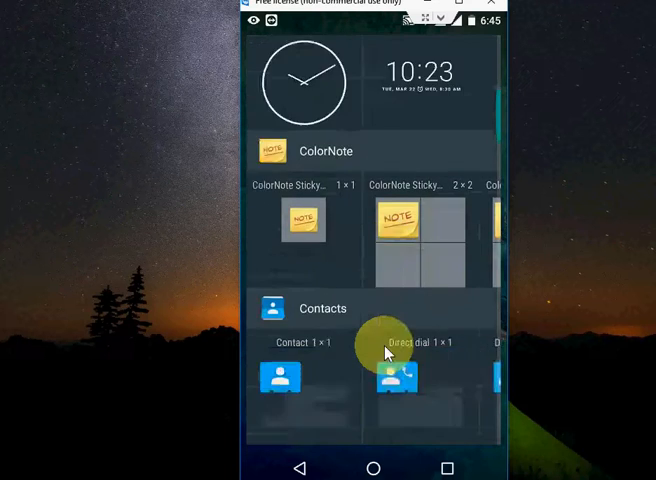
scroll("down", 3)
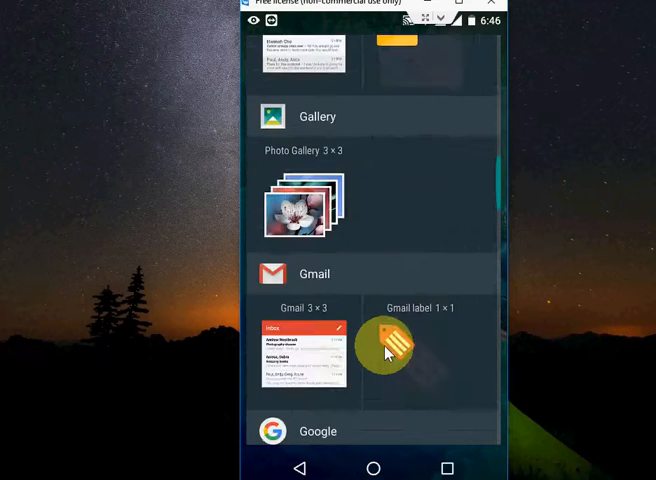
scroll("down", 3)
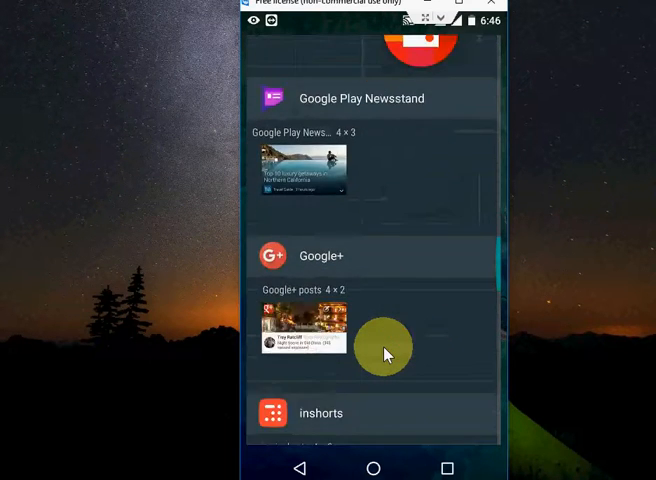
scroll("down", 3)
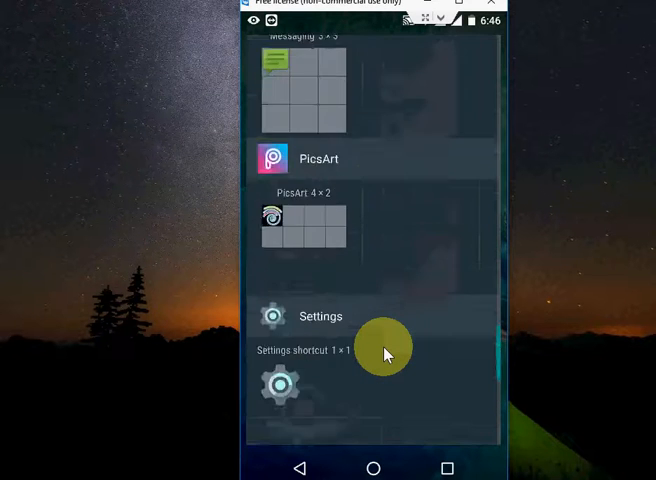
scroll("down", 3)
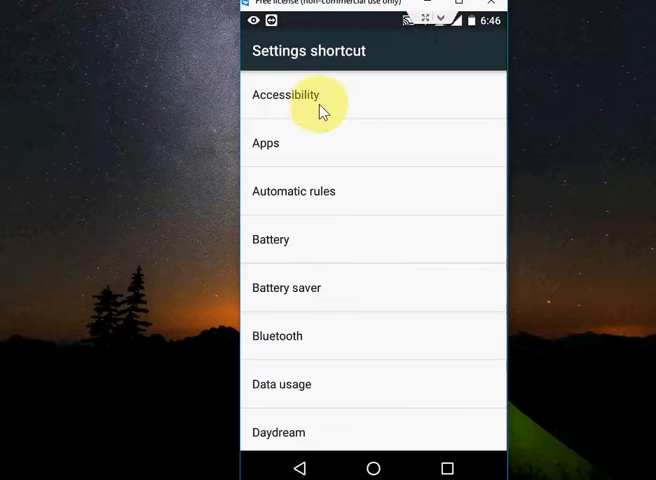
Step: Choose Notification log from the Settings shortcut destinations and launch it from the home screen
scroll("down", 3)
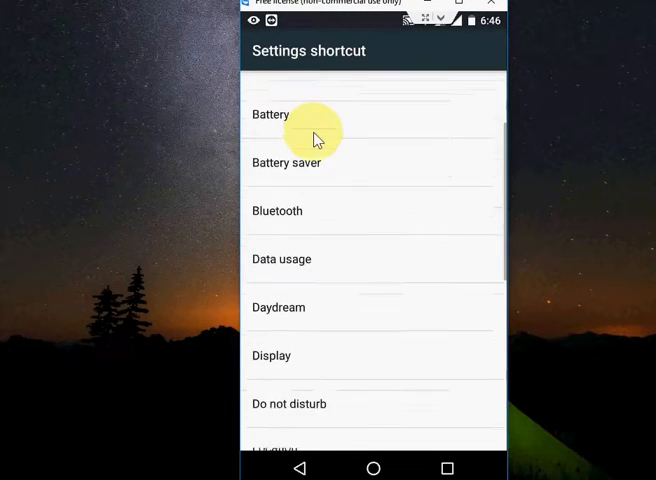
scroll("down", 3)
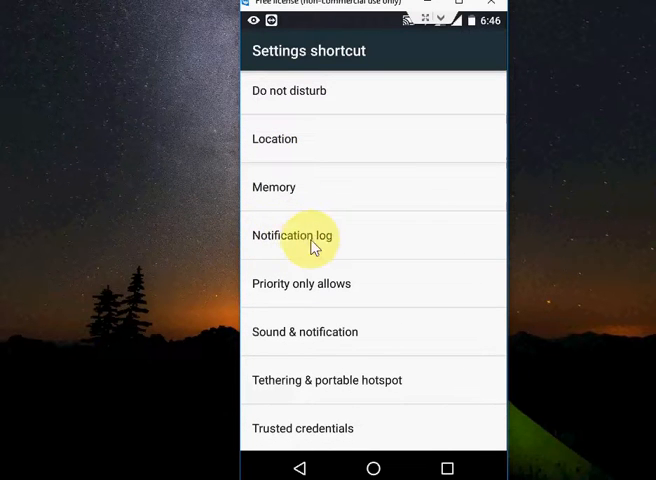
mouse_move(348, 238)
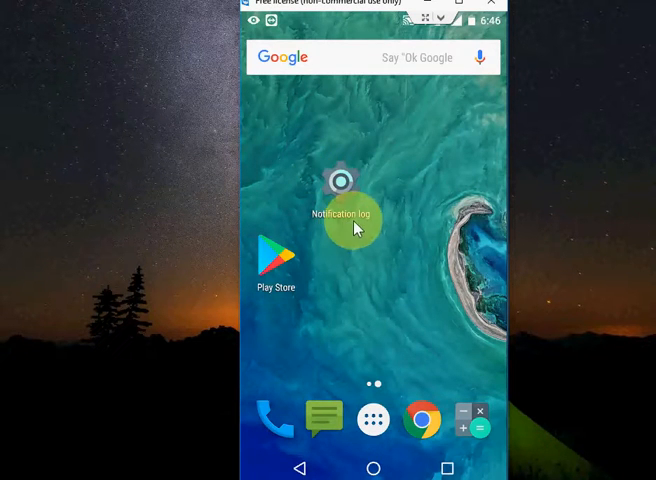
left_click(340, 214)
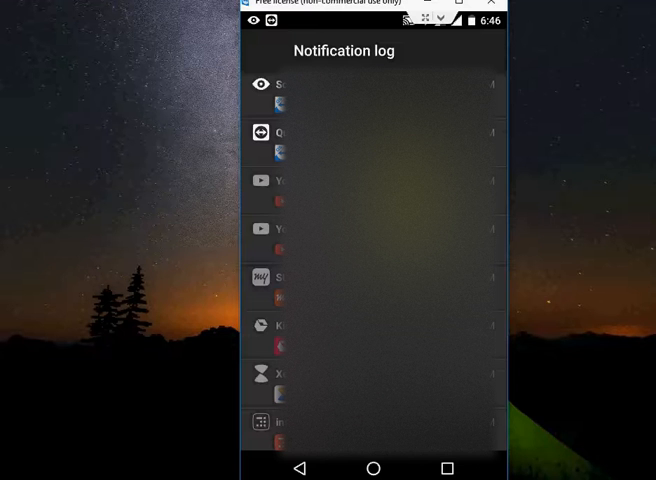
Step: Scroll down through the Notification log's past notification entries
scroll("down", 3)
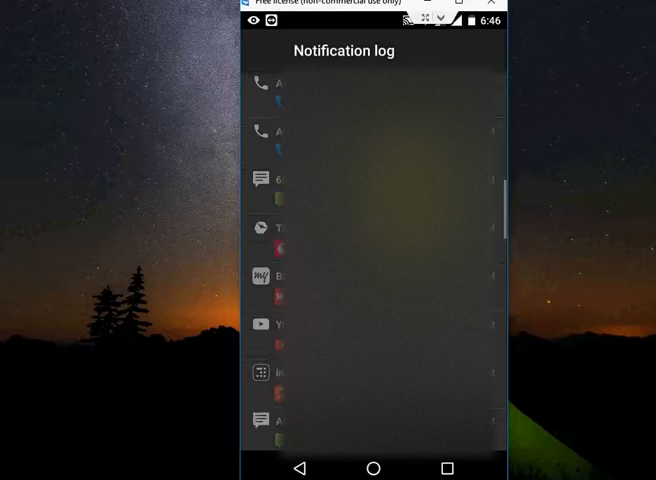
scroll("down", 3)
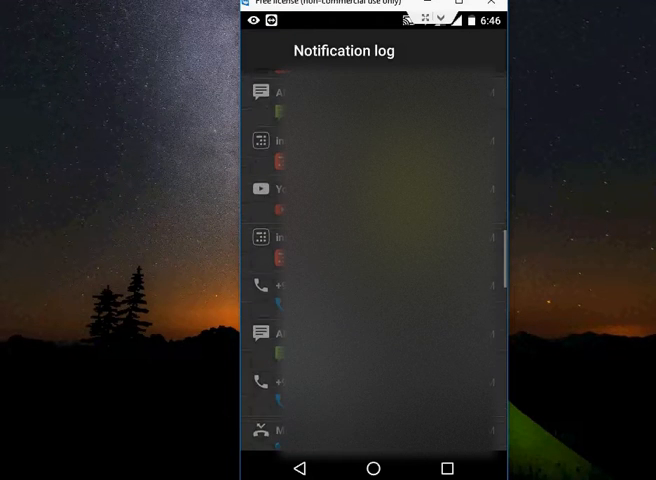
scroll("down", 3)
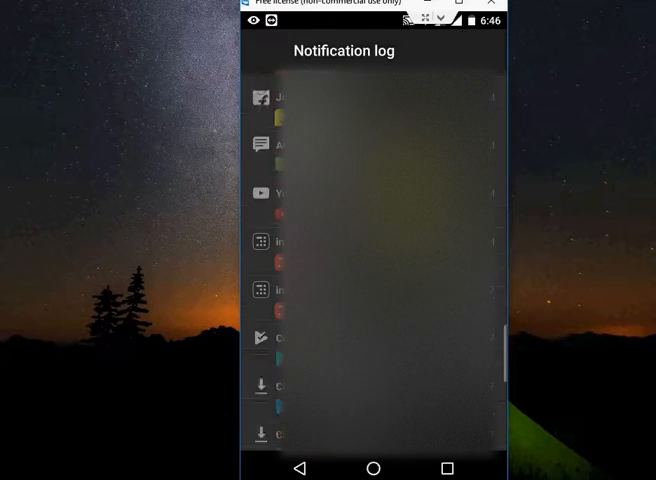
scroll("down", 3)
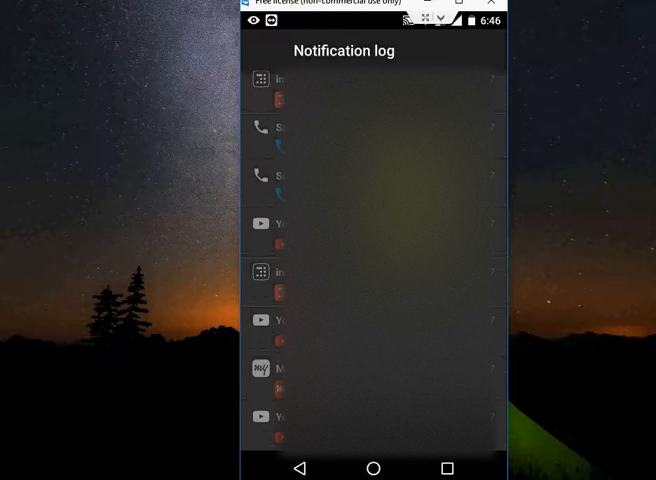
scroll("down", 3)
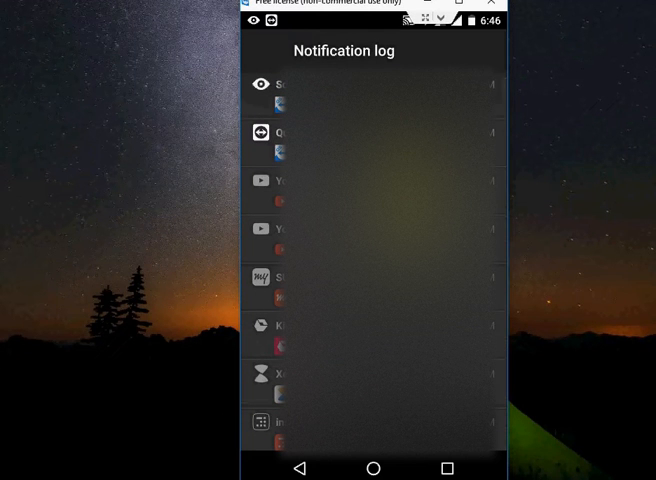